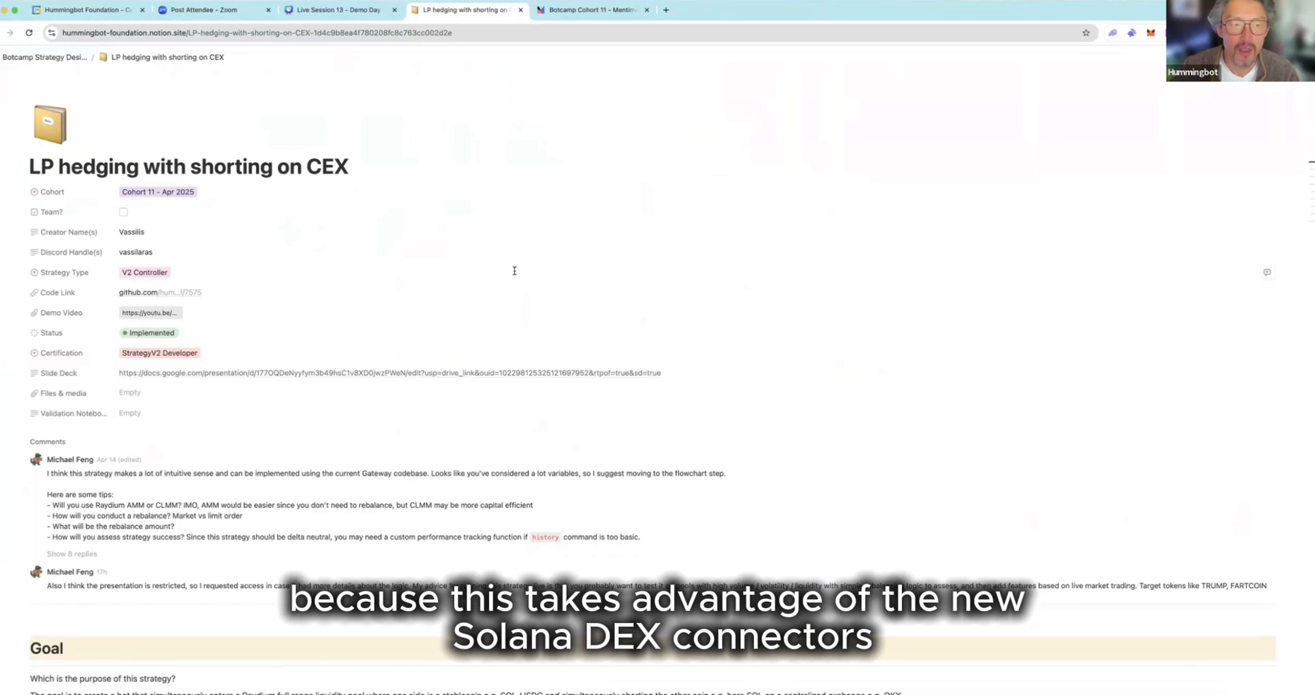
Scroll through the strategy page's properties, reviewer comments, Goal and Hypothesis sections
scroll(down, 3)
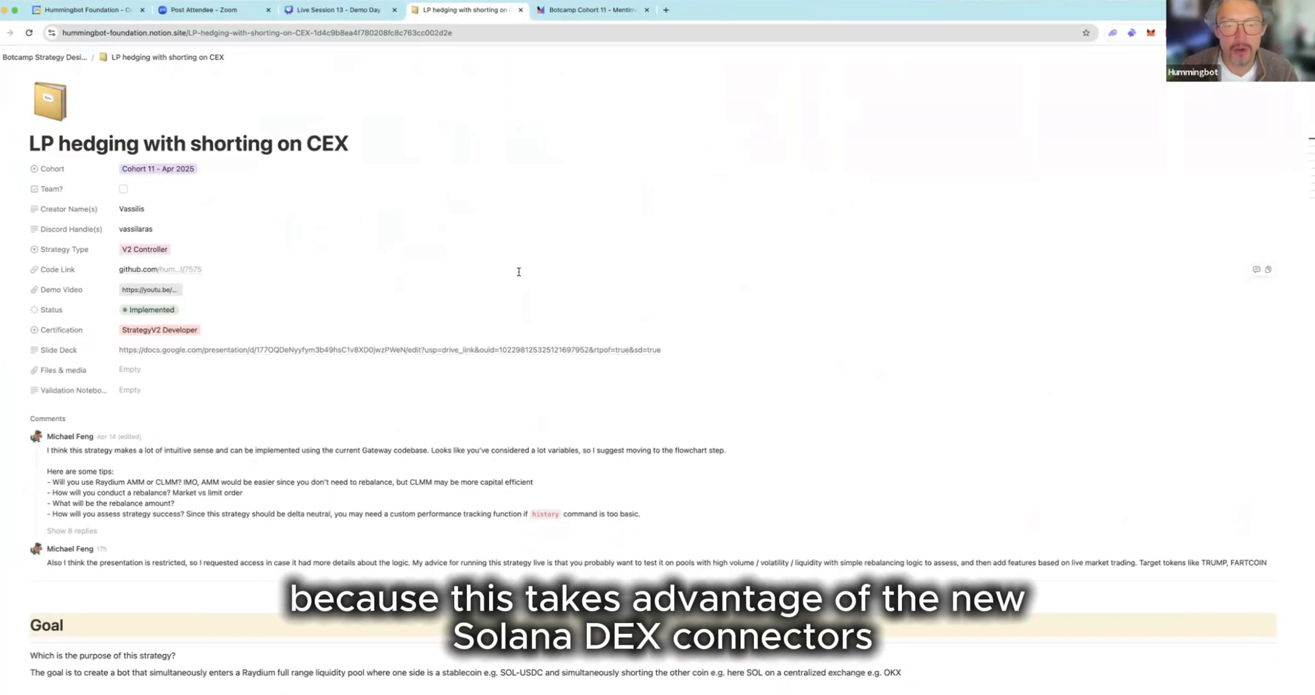
mouse_move(543, 294)
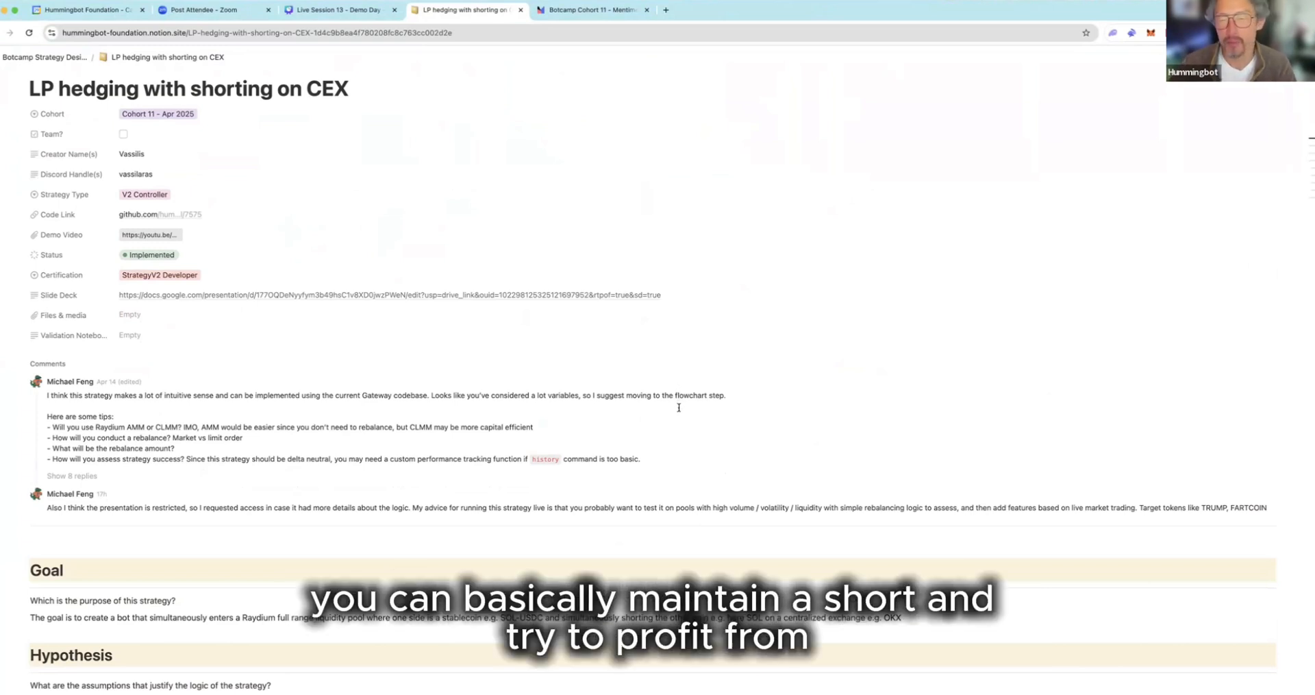
scroll(down, 3)
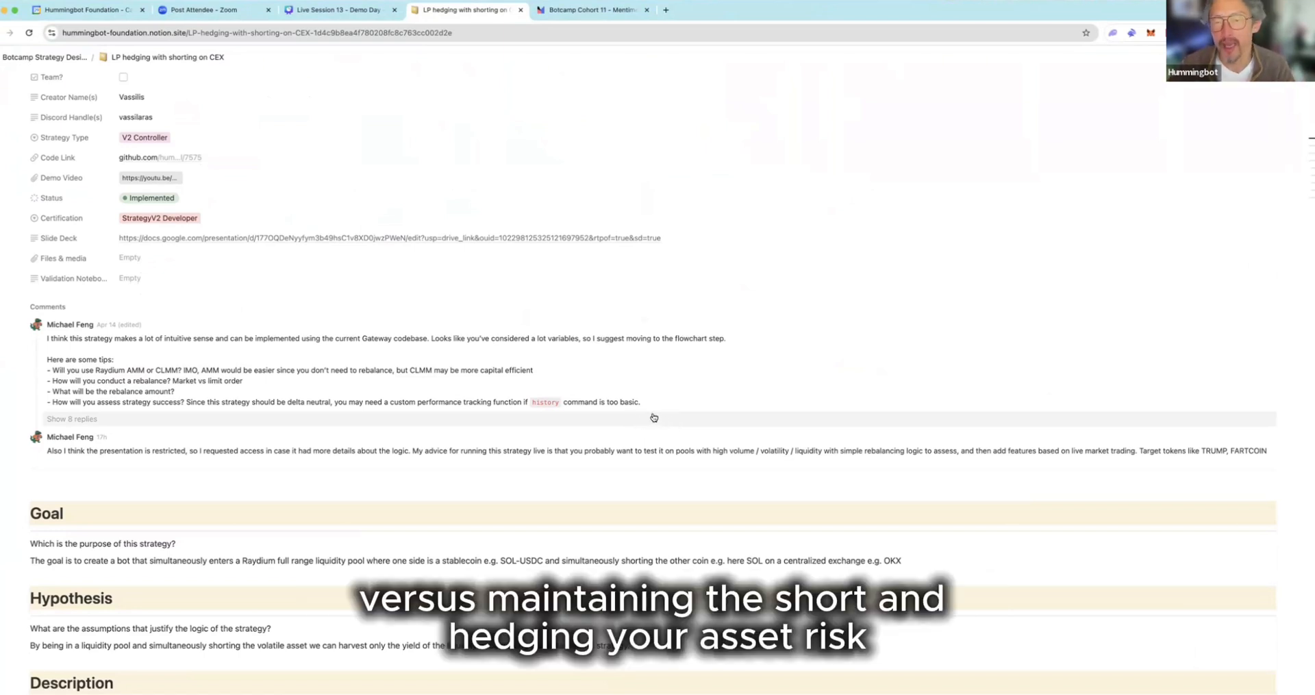
mouse_move(633, 389)
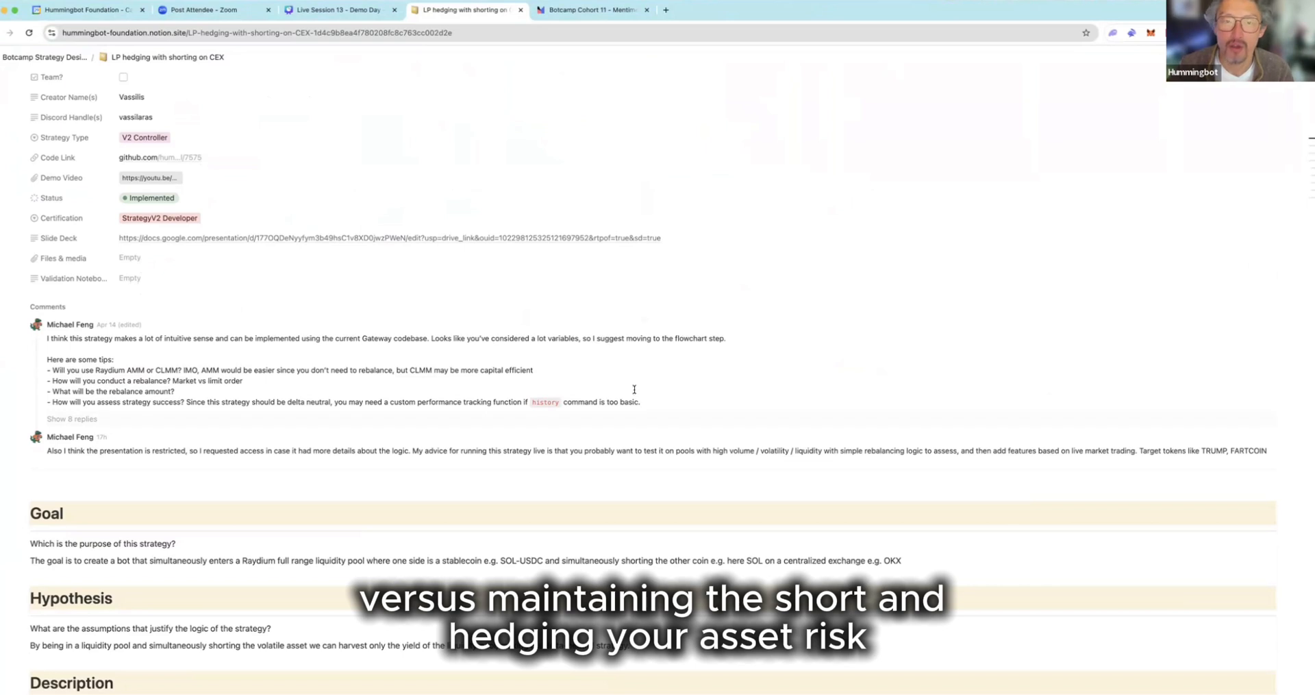
scroll(down, 3)
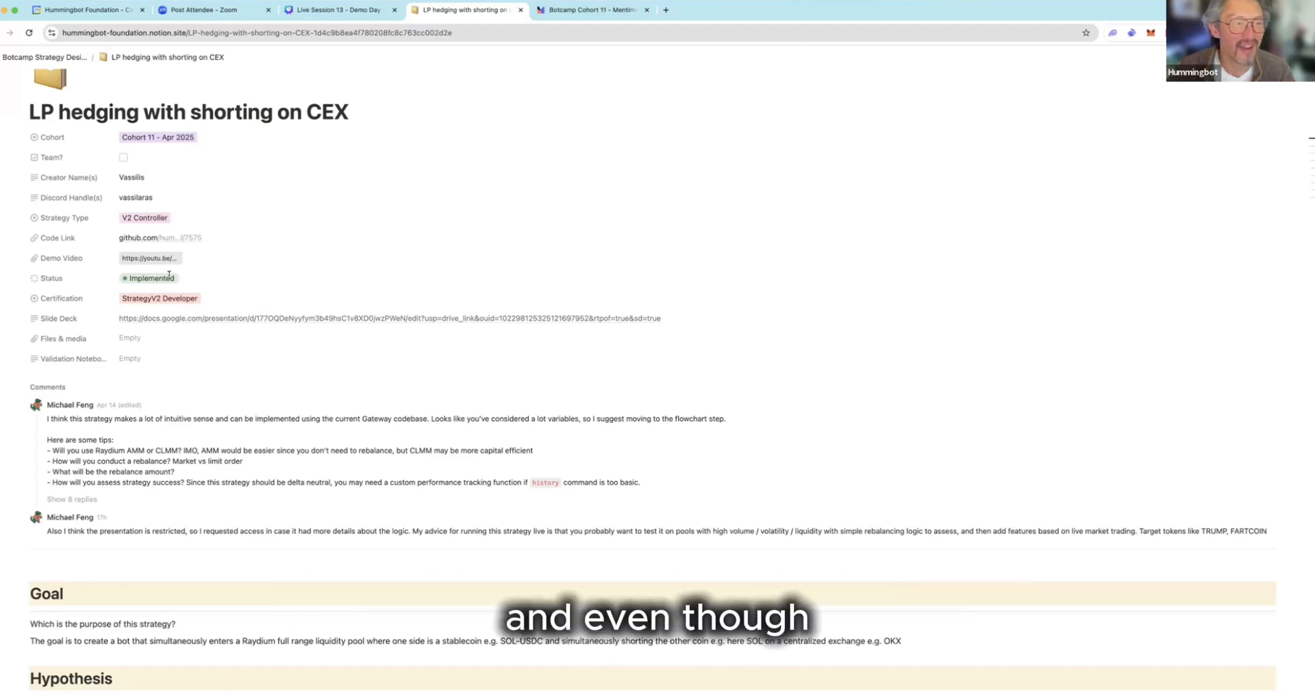
mouse_move(150, 258)
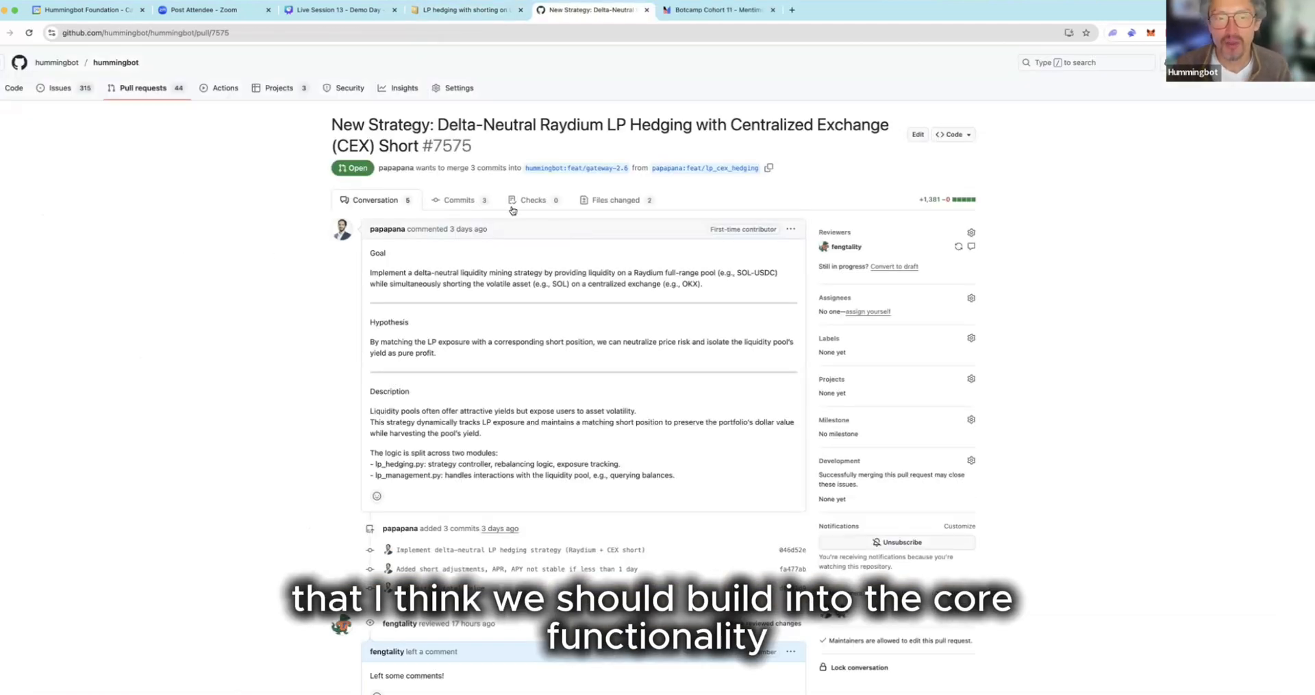
Inspect the lp_management.py changes in PR #7575, then return to the Notion page for the Demo Video link
click(615, 200)
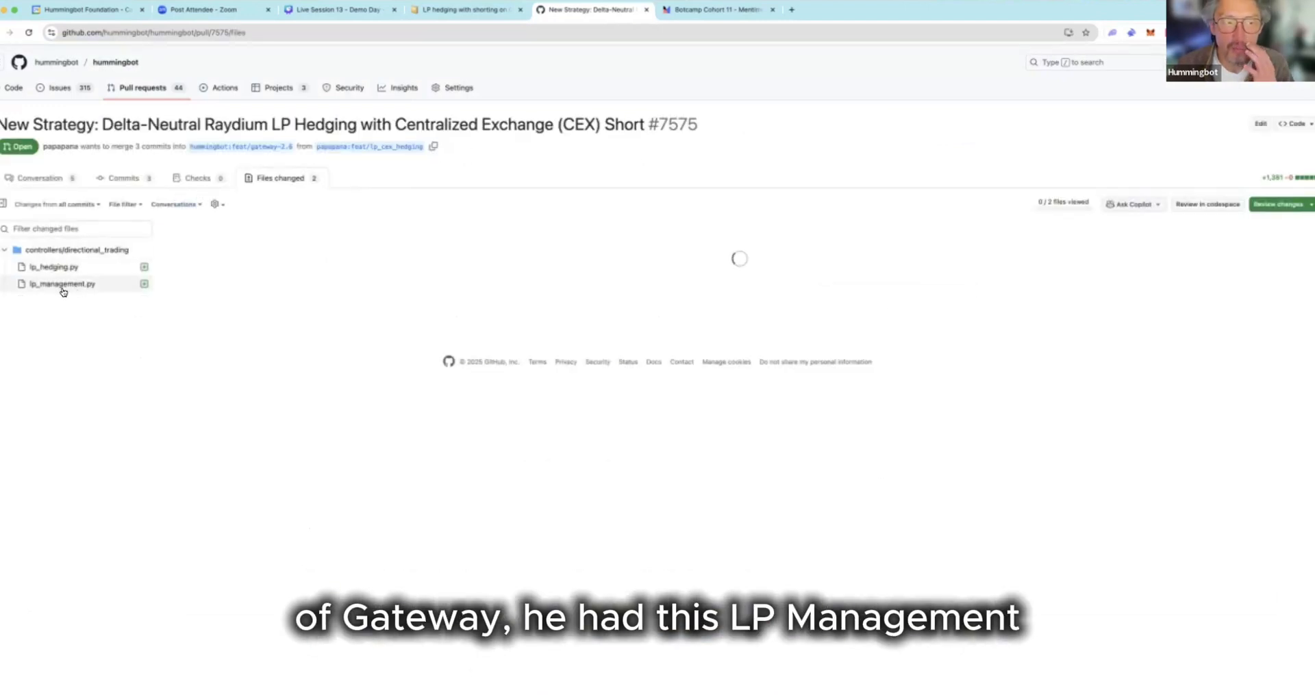
click(62, 283)
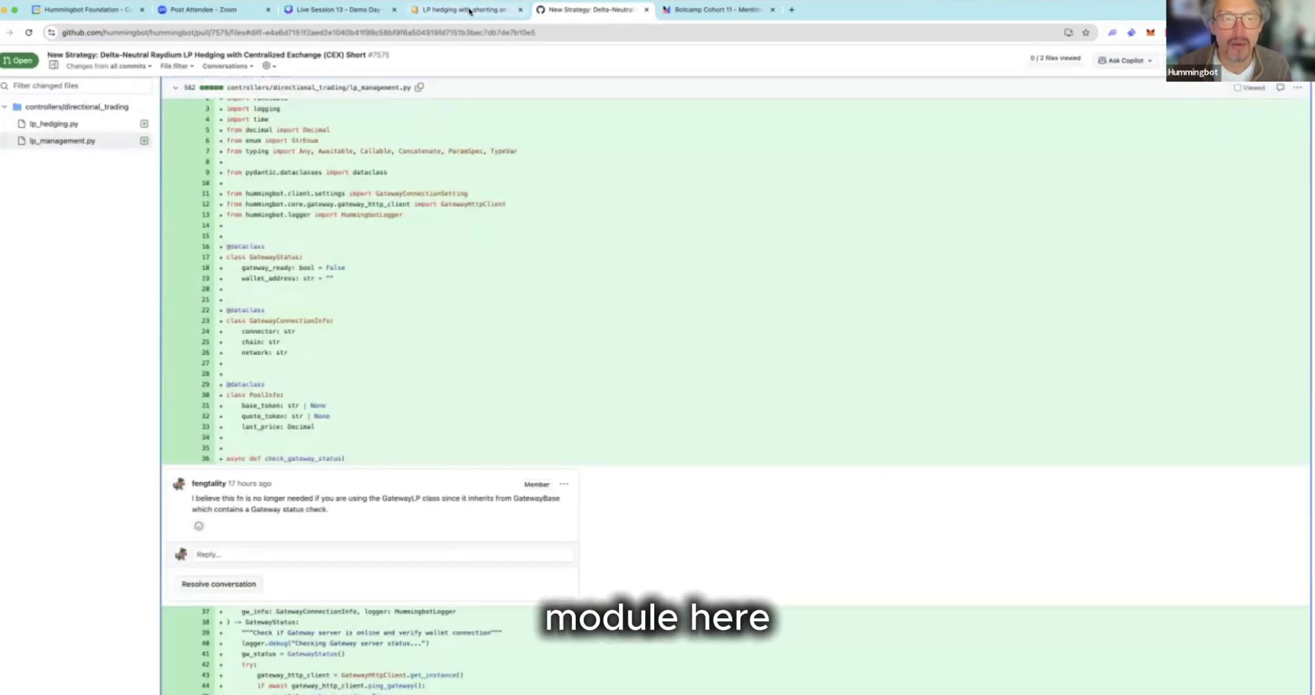
click(465, 10)
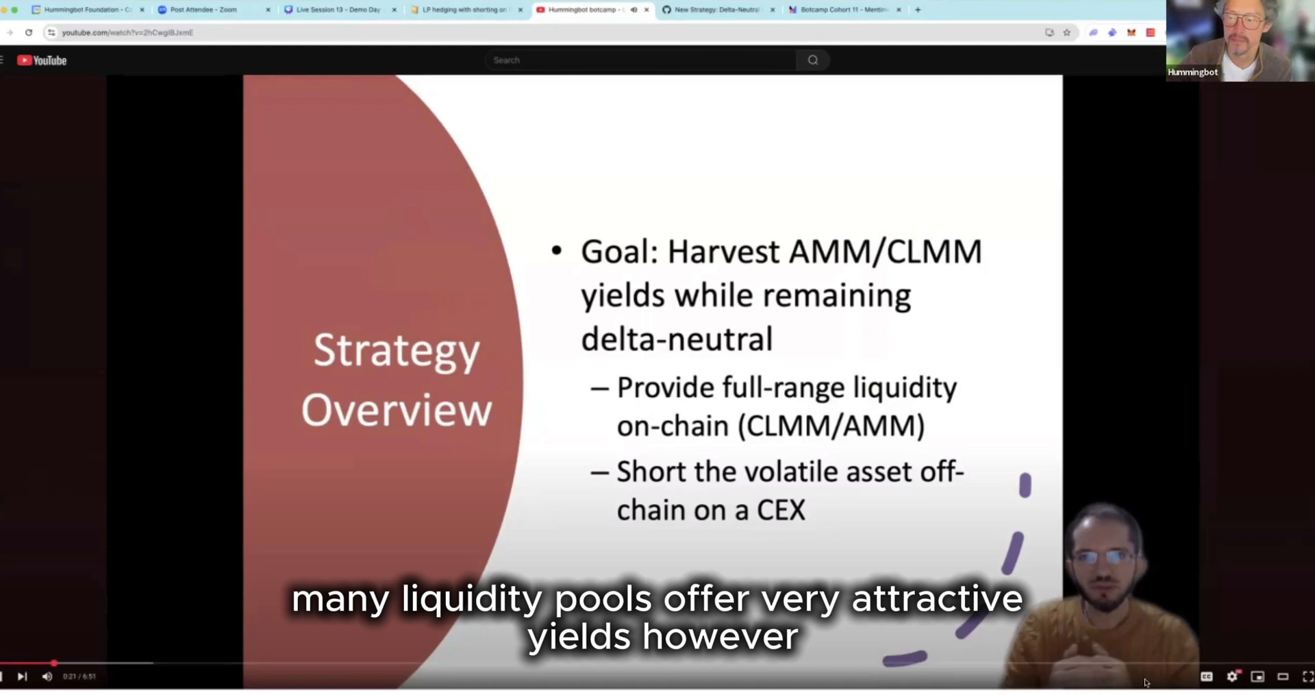
Play the Strategy Overview demo video in full screen
click(1306, 675)
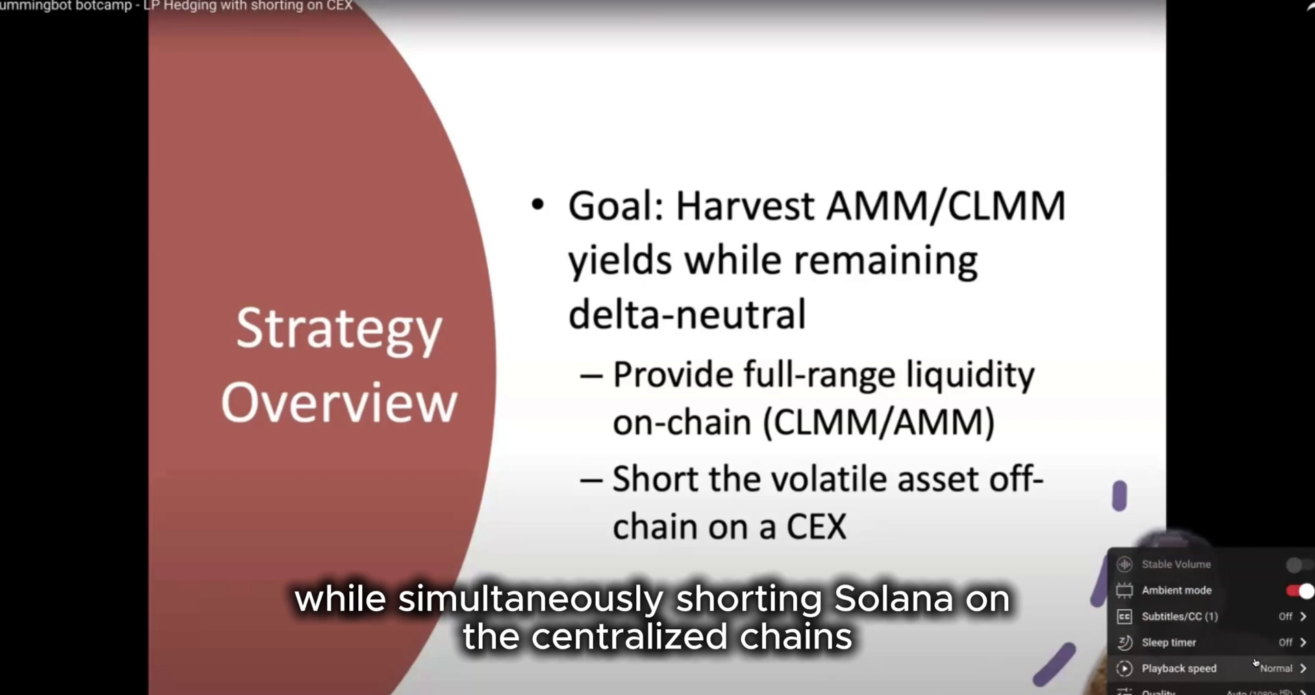
click(1179, 667)
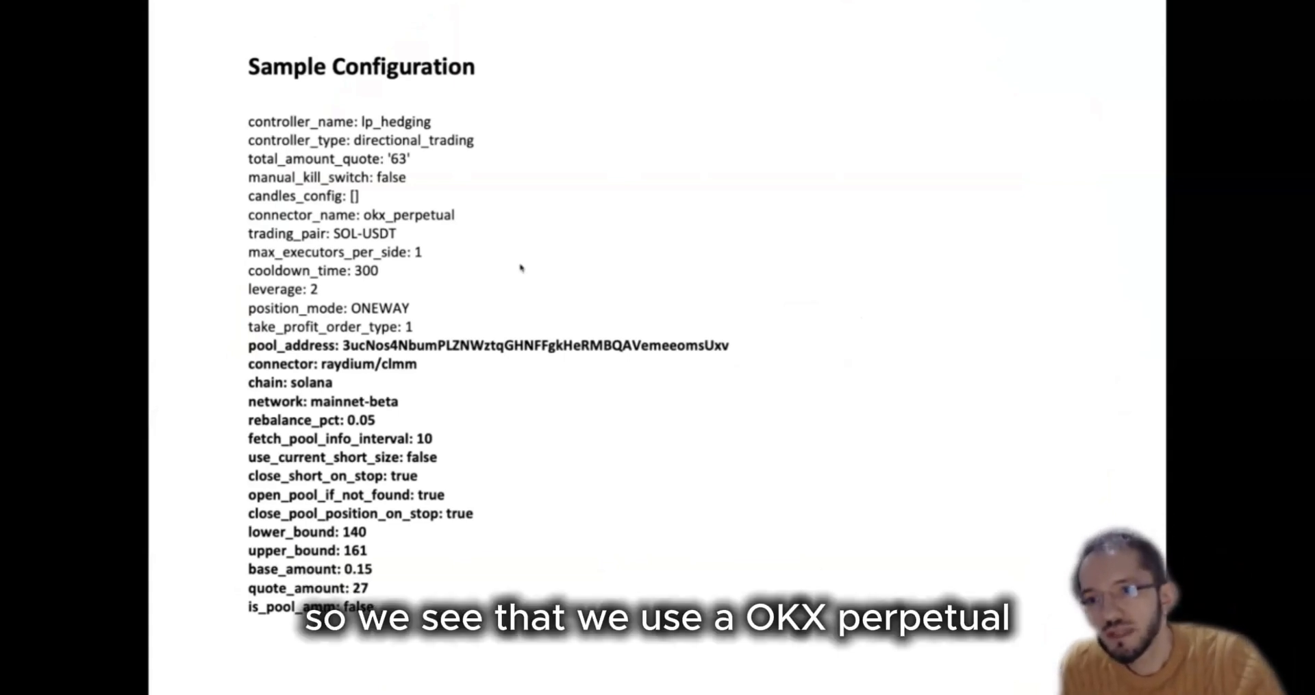
mouse_move(449, 217)
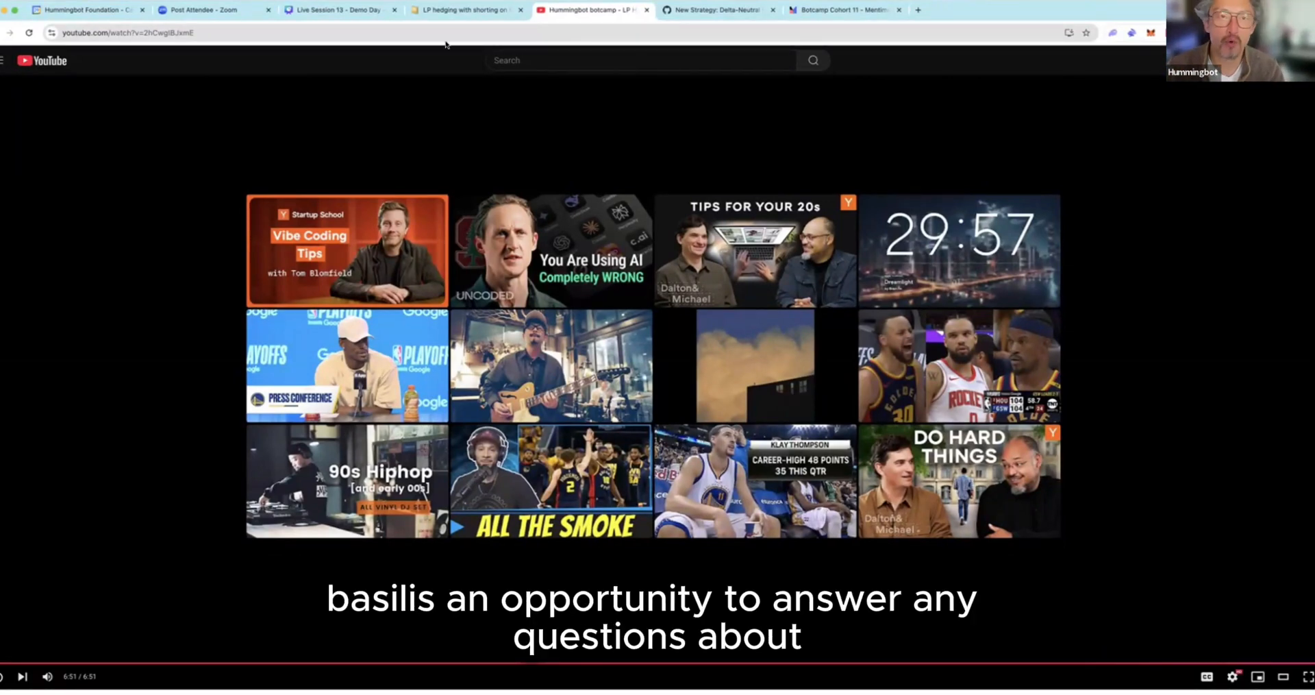
Revisit the PR's lp_management.py diff and reviewer comment, then return to the Notion project page
click(466, 10)
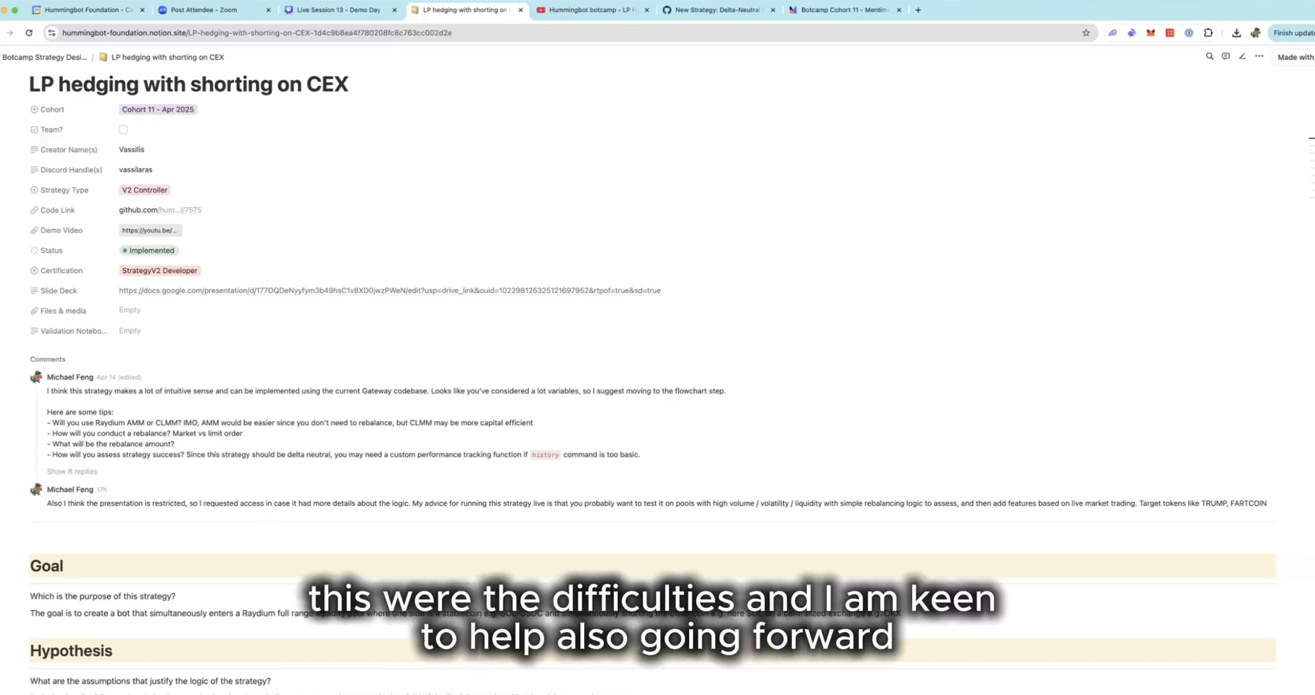
mouse_move(992, 214)
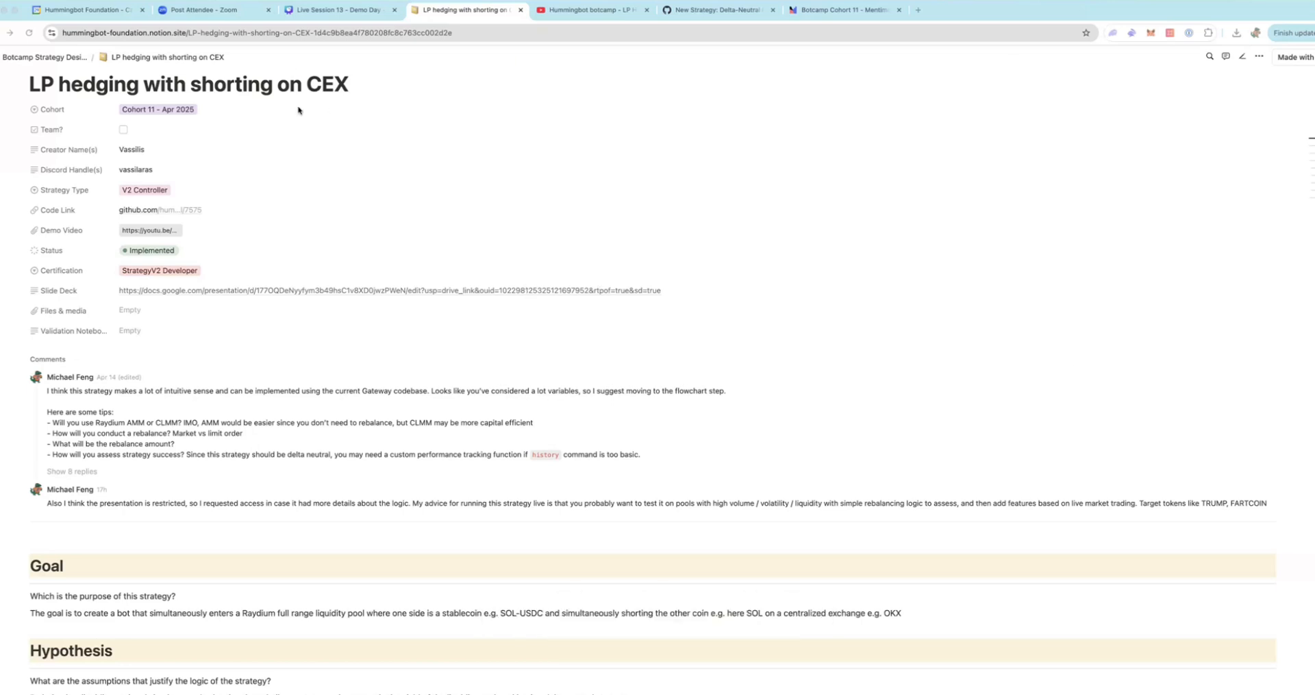
mouse_move(532, 100)
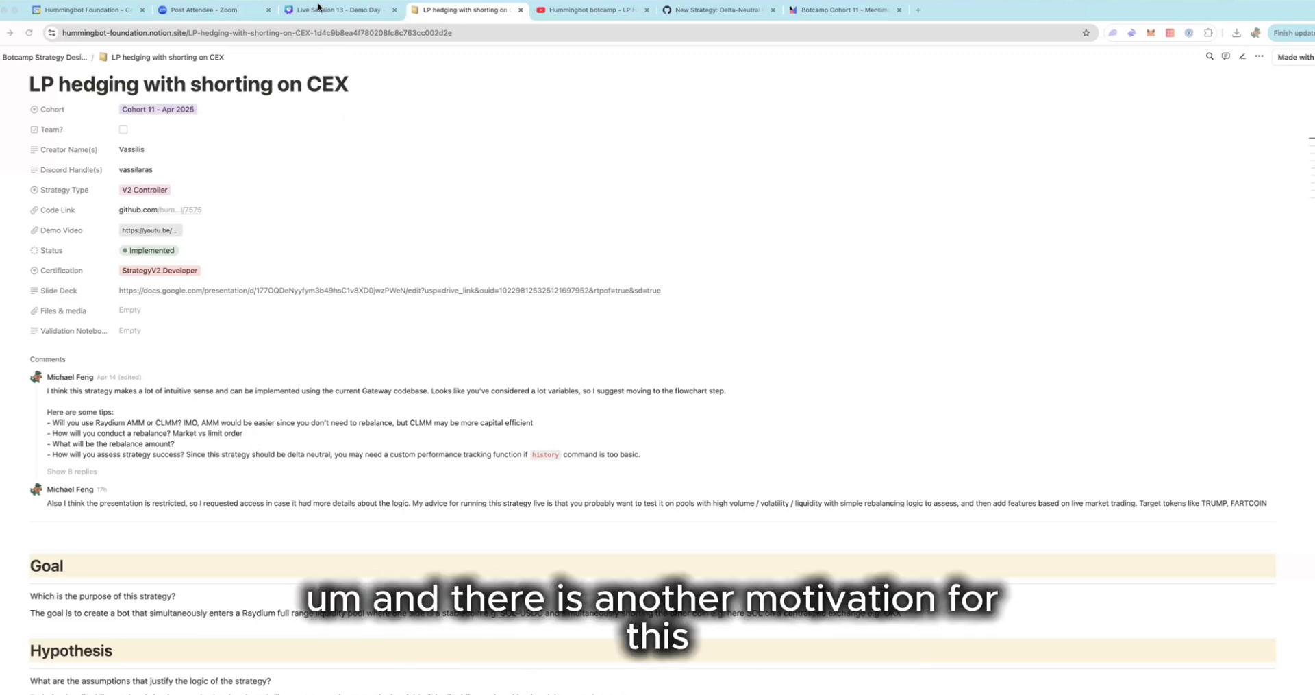
mouse_move(843, 2)
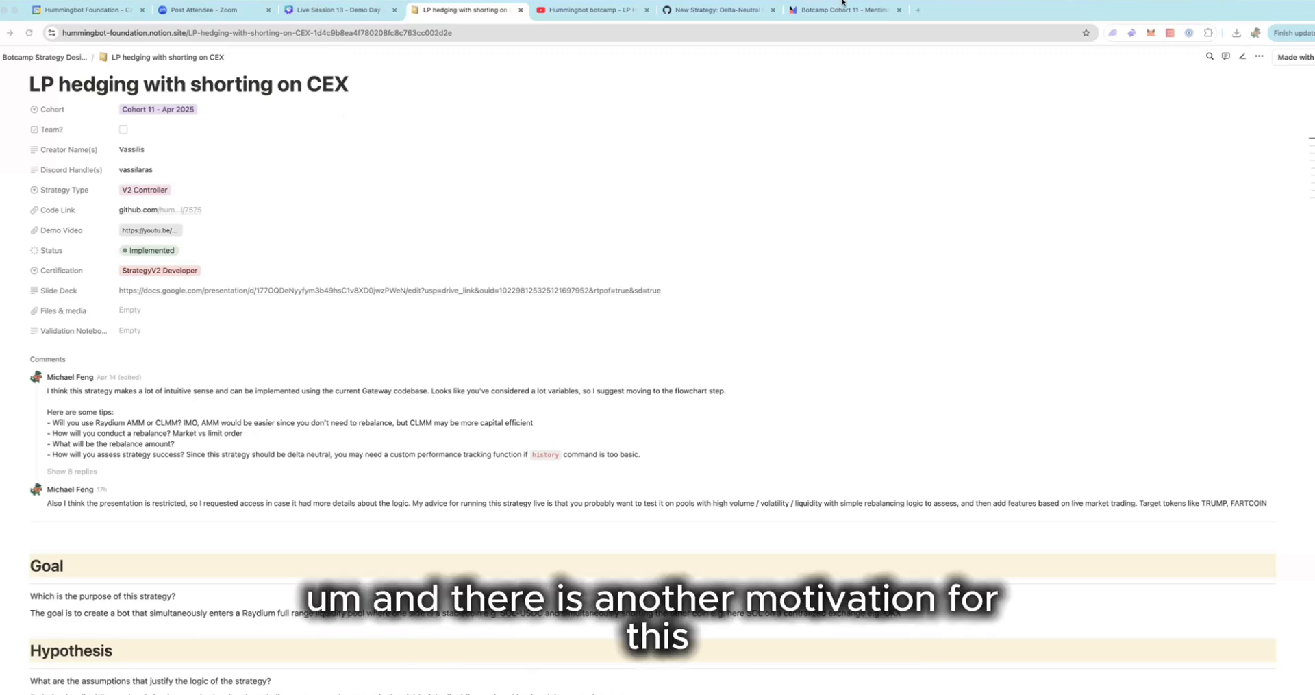
mouse_move(845, 8)
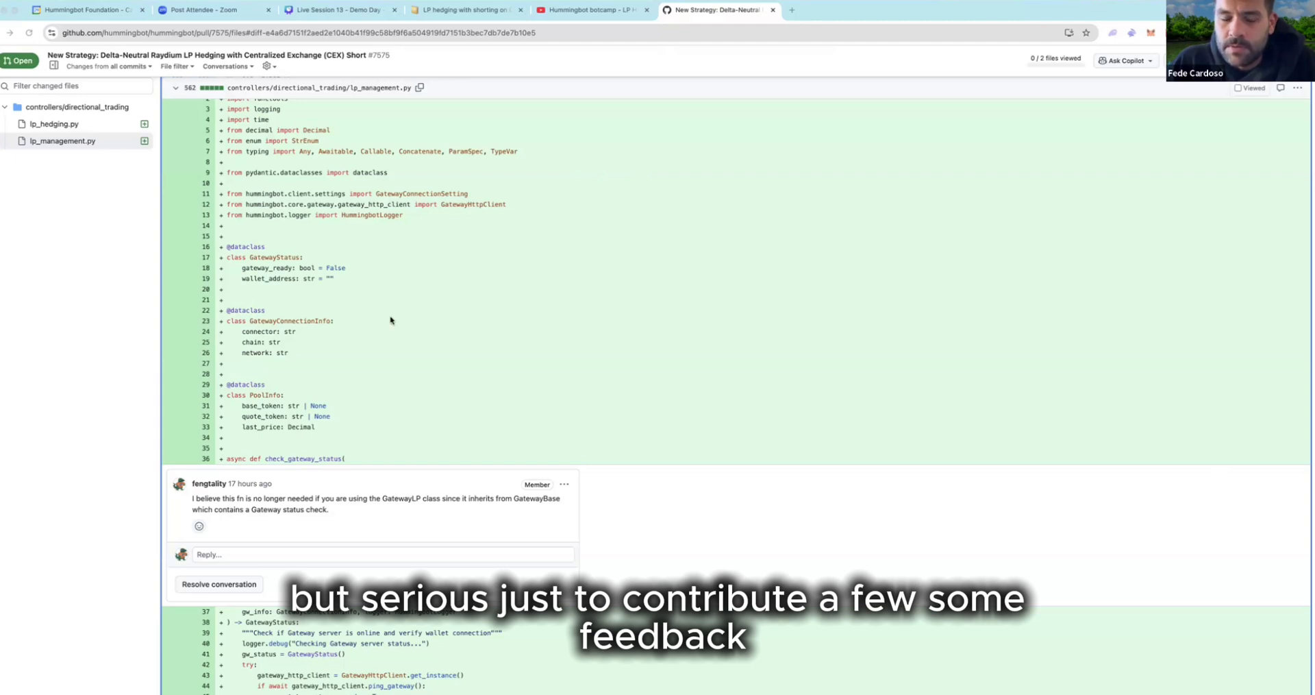
scroll(down, 3)
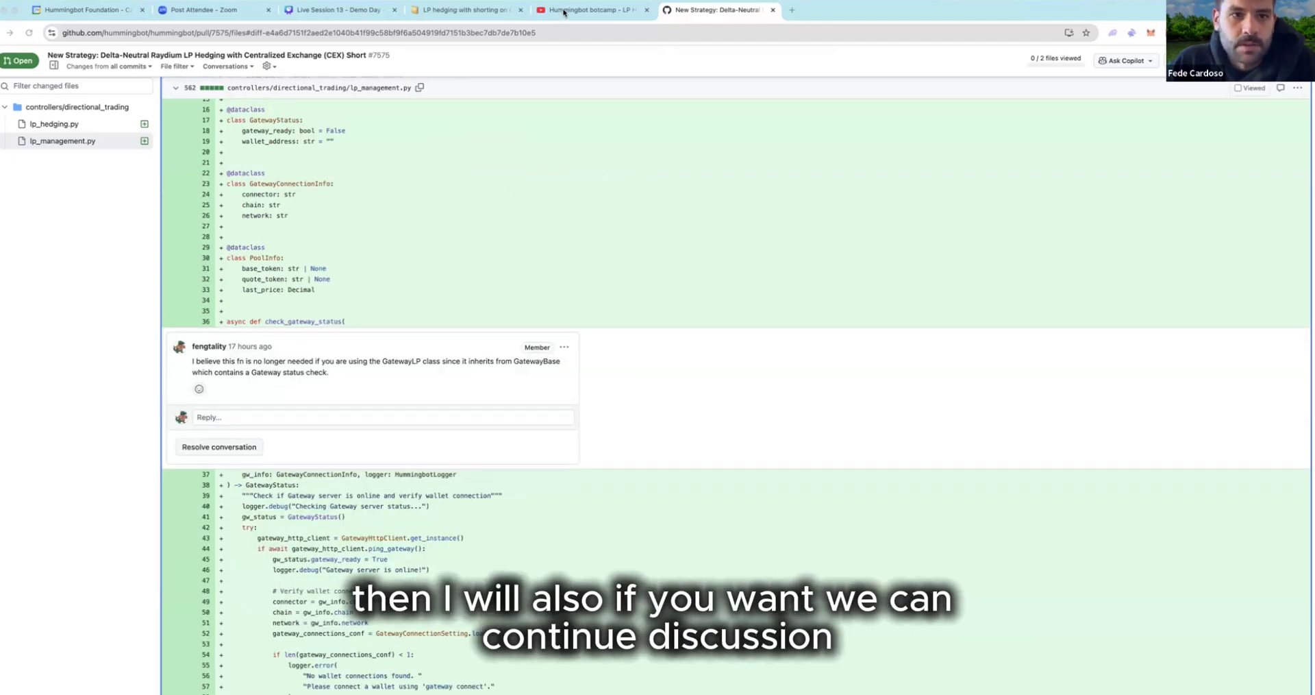
click(466, 10)
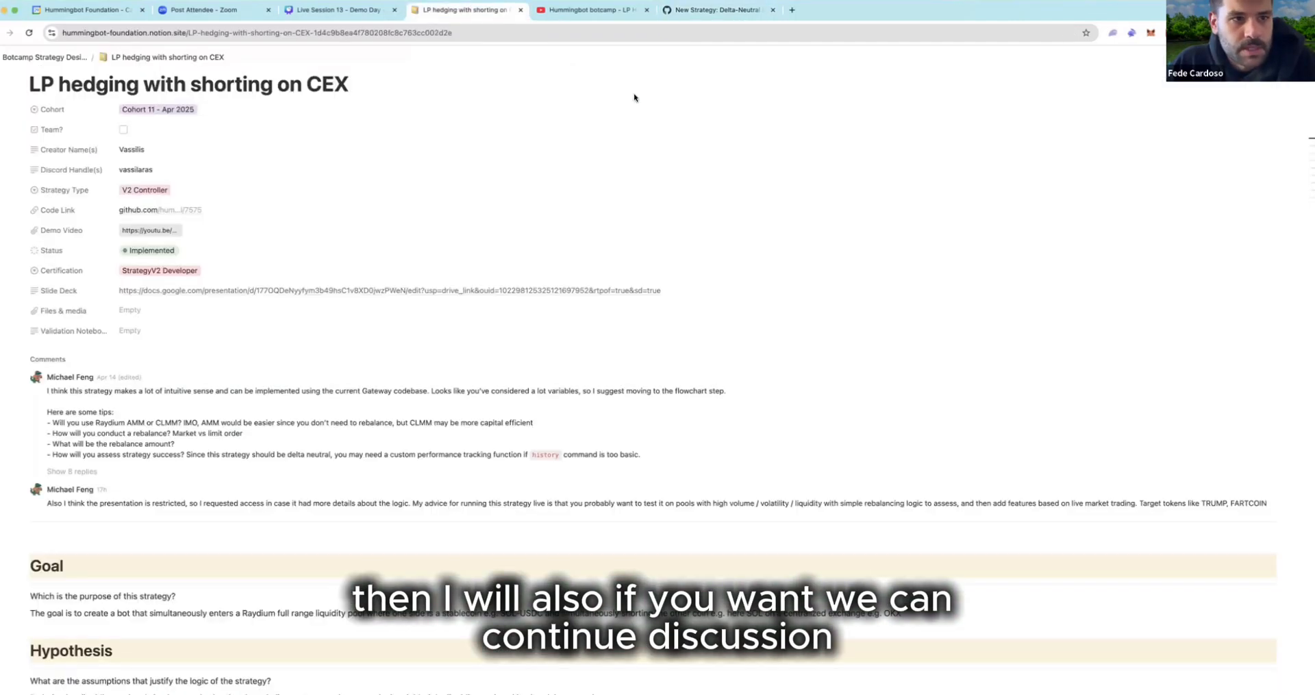
mouse_move(997, 47)
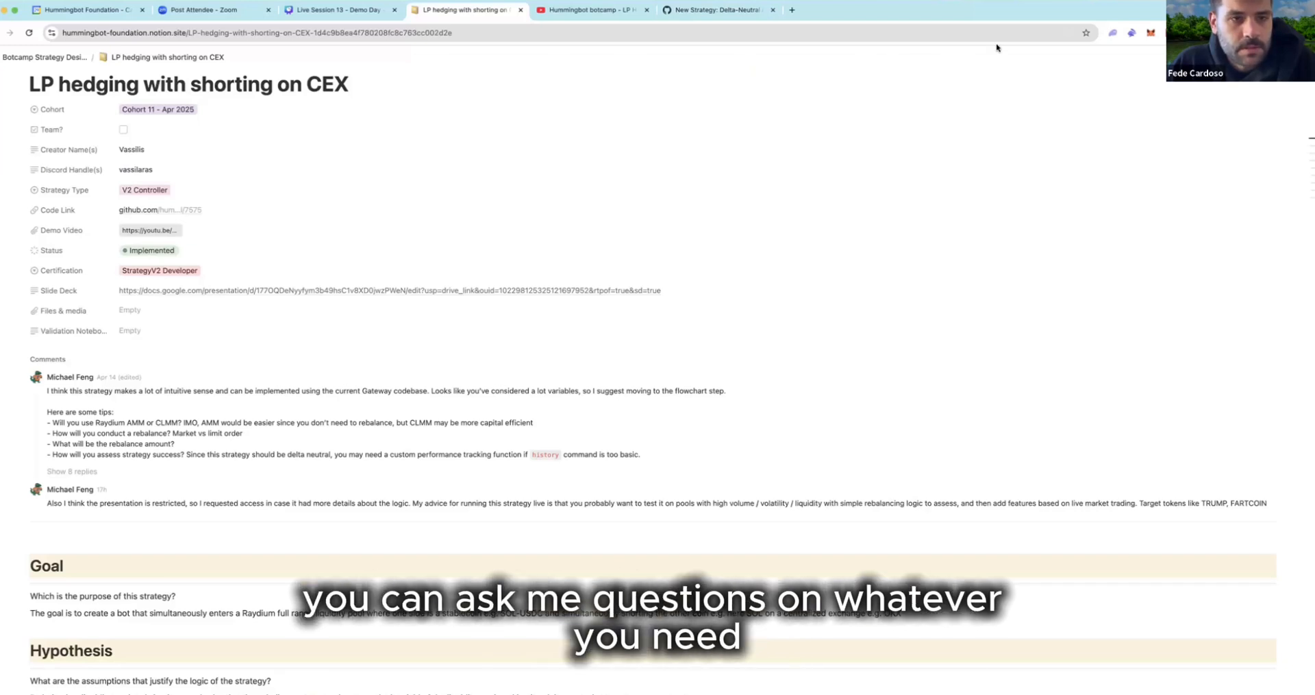
mouse_move(768, 133)
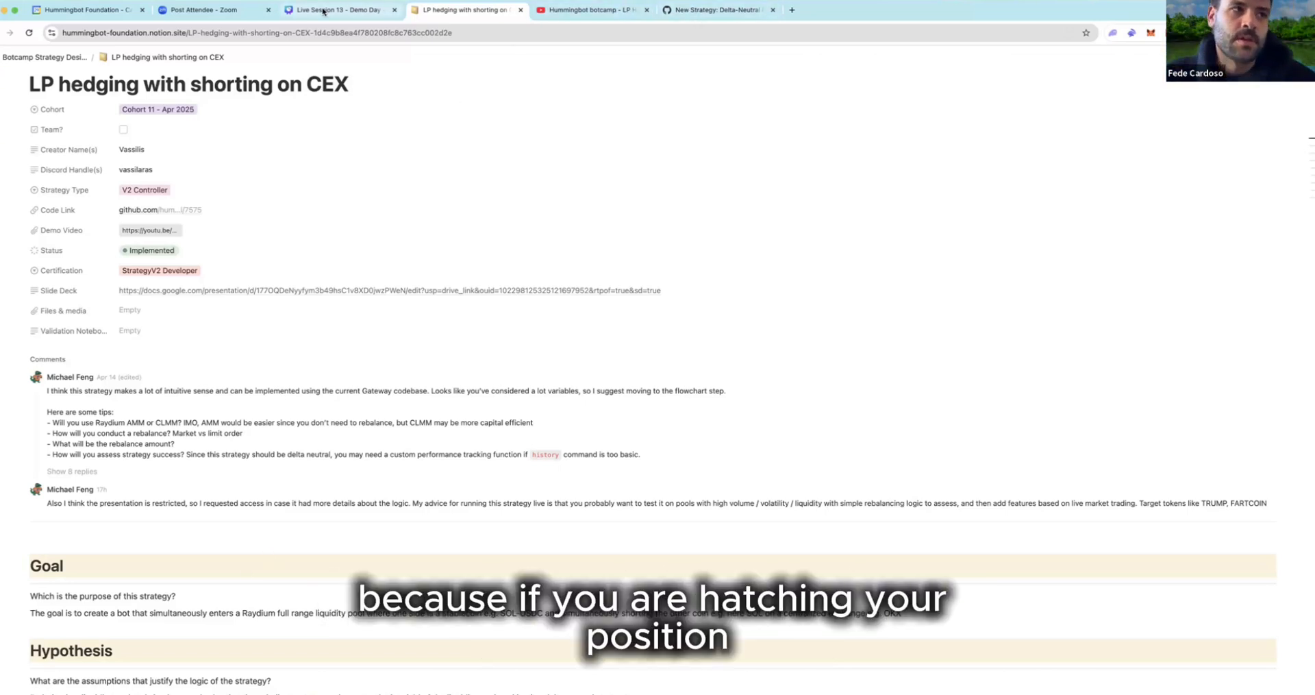
Close the unneeded Live Session 13 browser tab, keeping the strategy page open
click(336, 10)
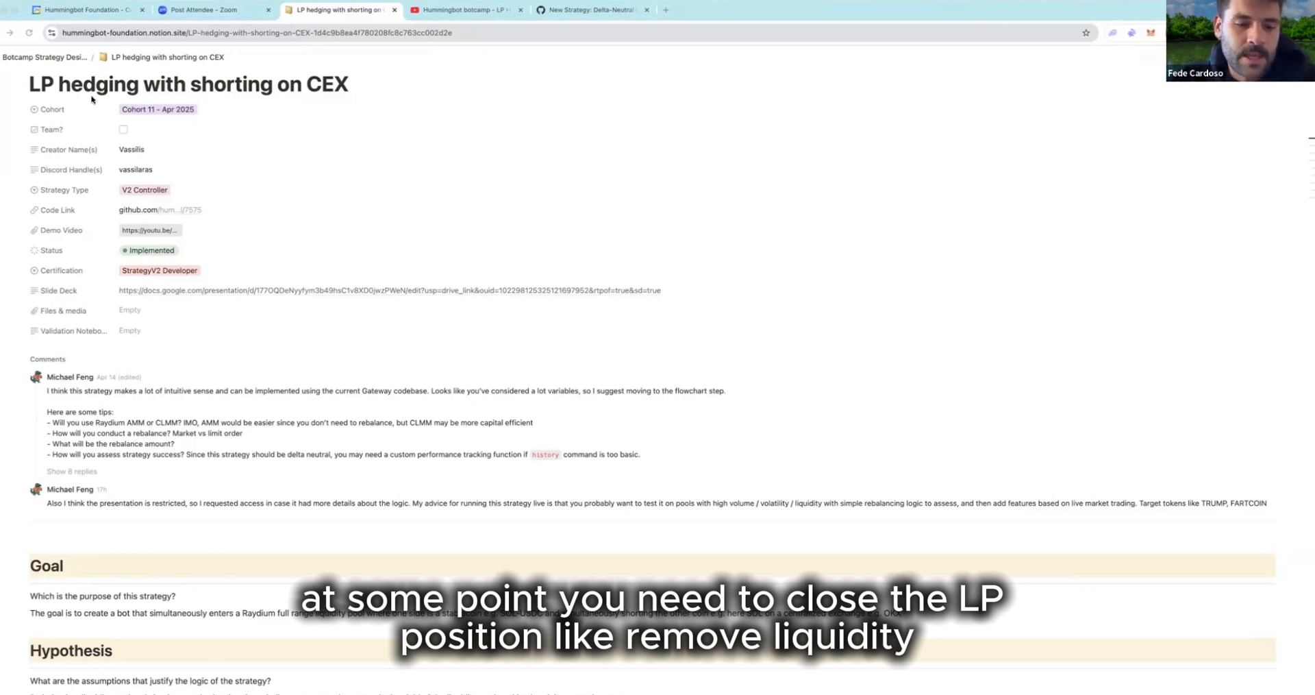
mouse_move(92, 99)
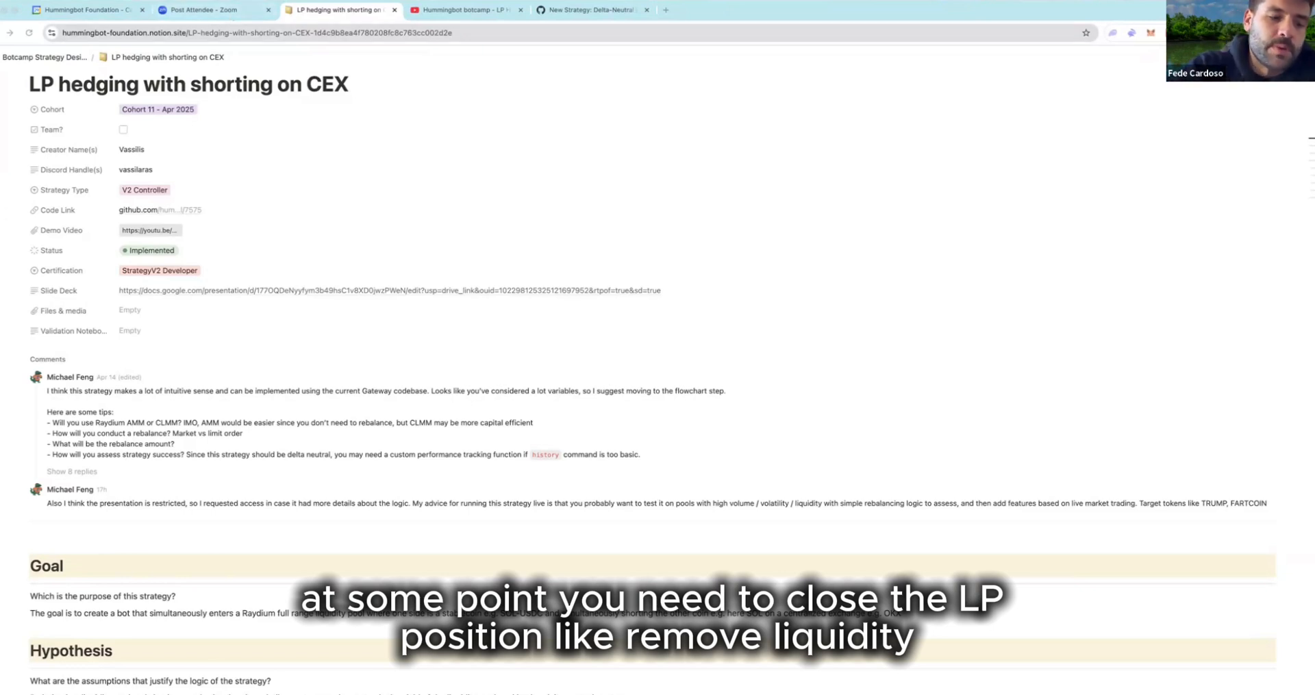